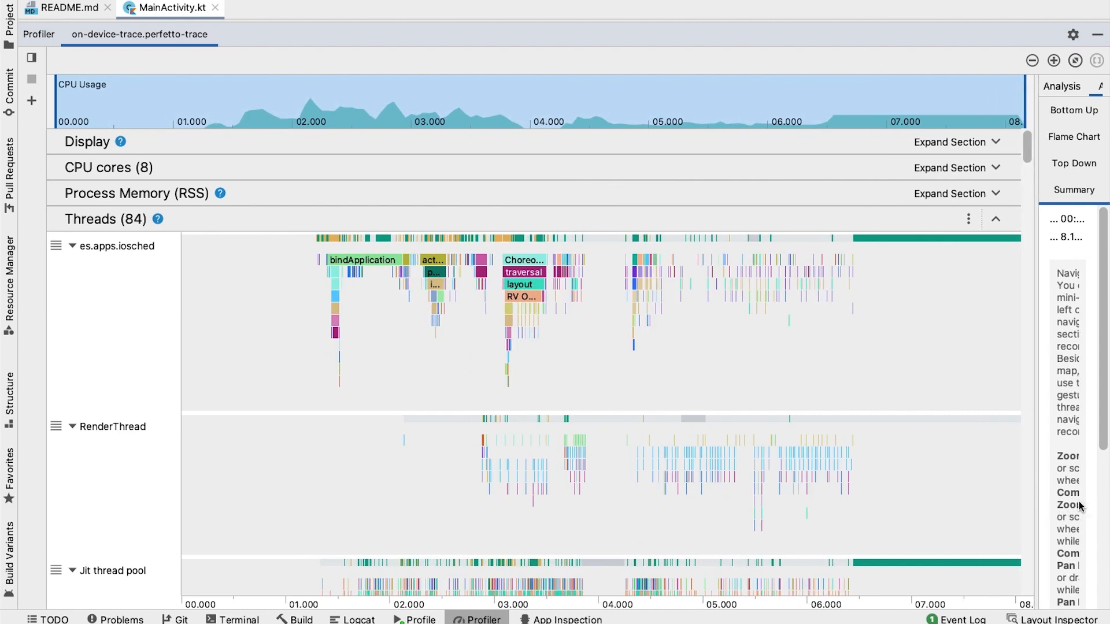
mouse_move(313, 255)
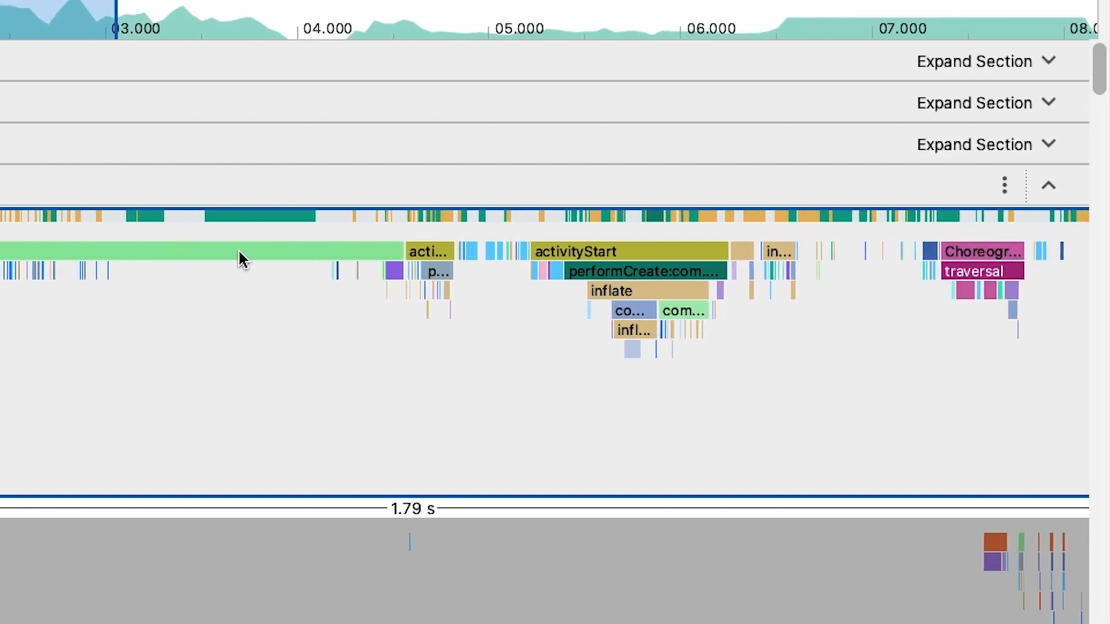
mouse_move(591, 251)
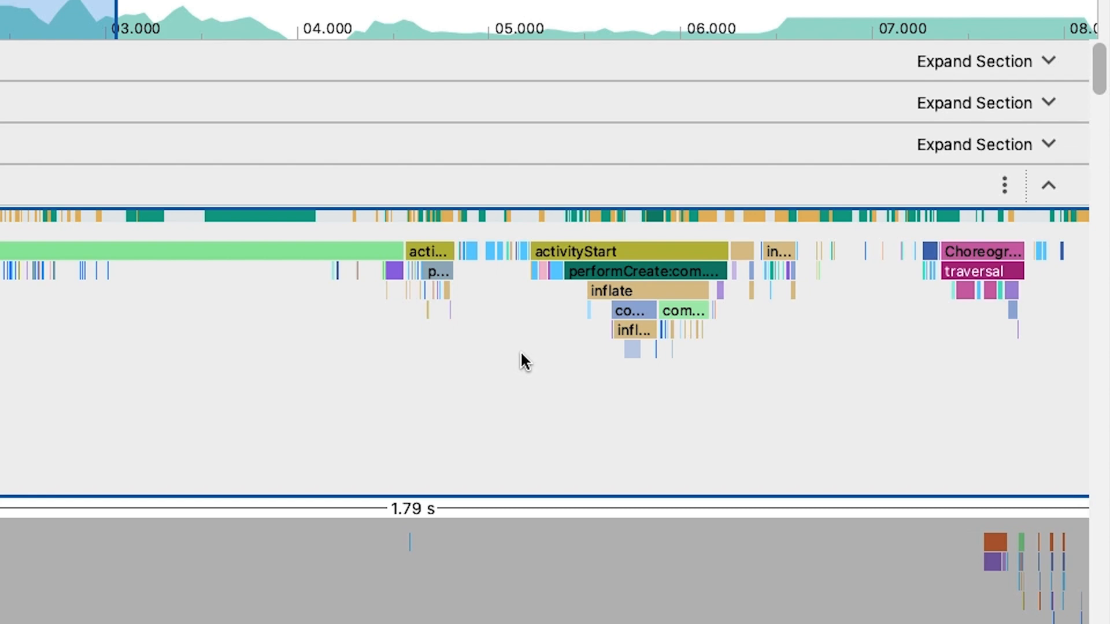
mouse_move(445, 272)
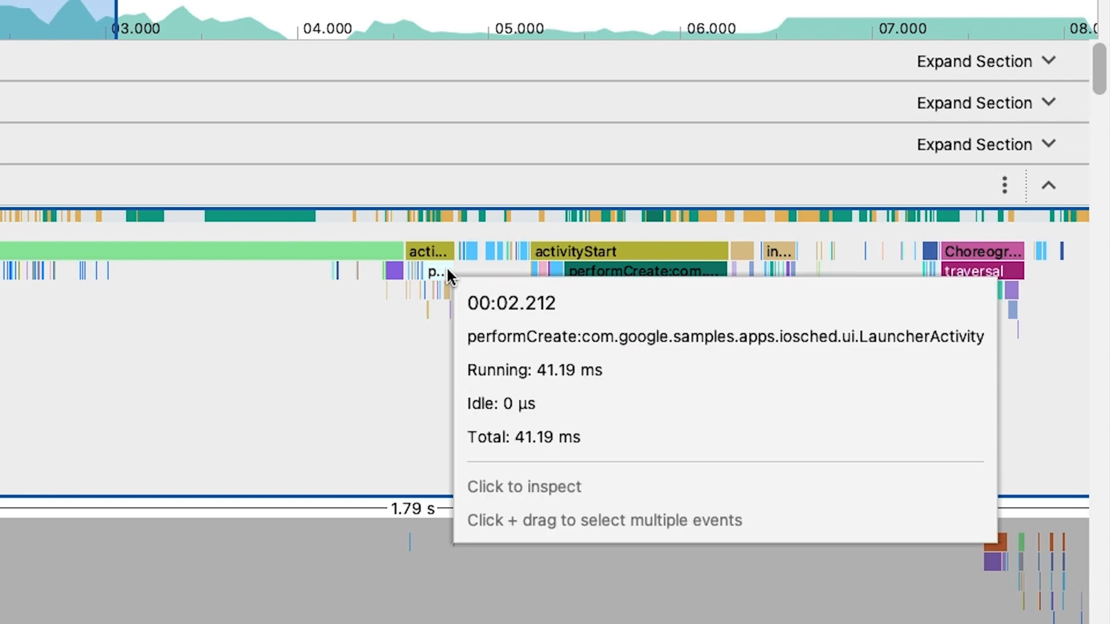
mouse_move(584, 281)
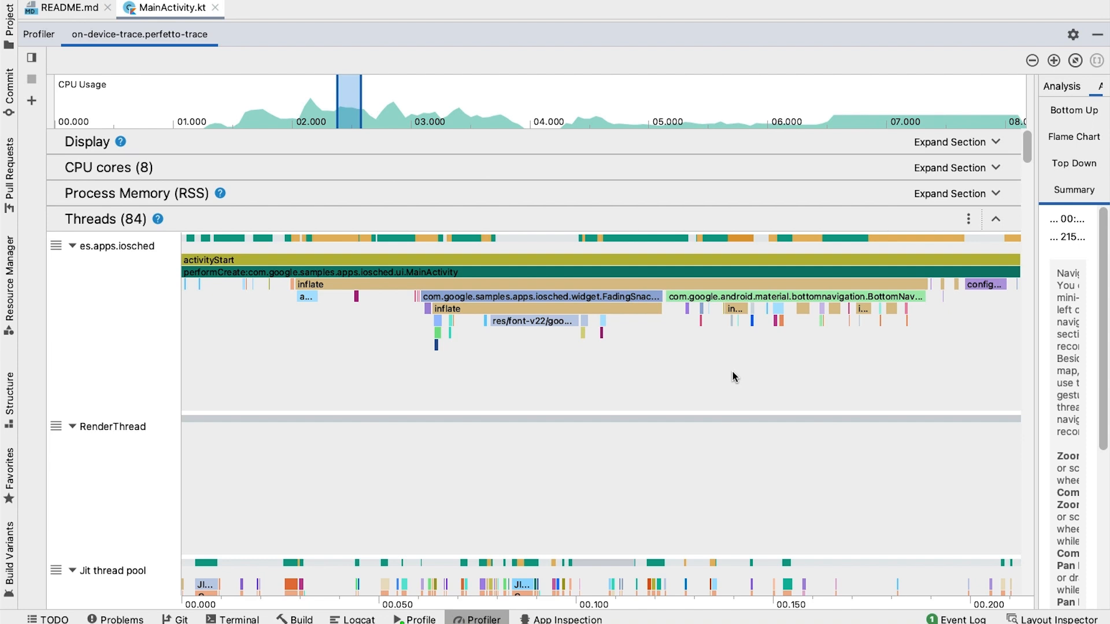
mouse_move(694, 302)
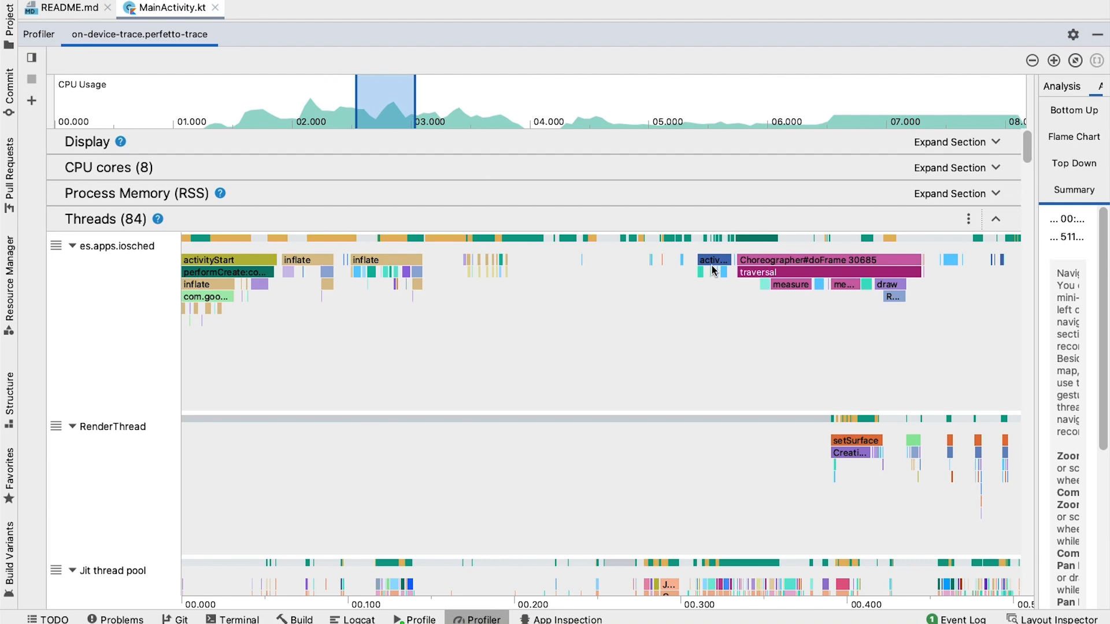
mouse_move(713, 267)
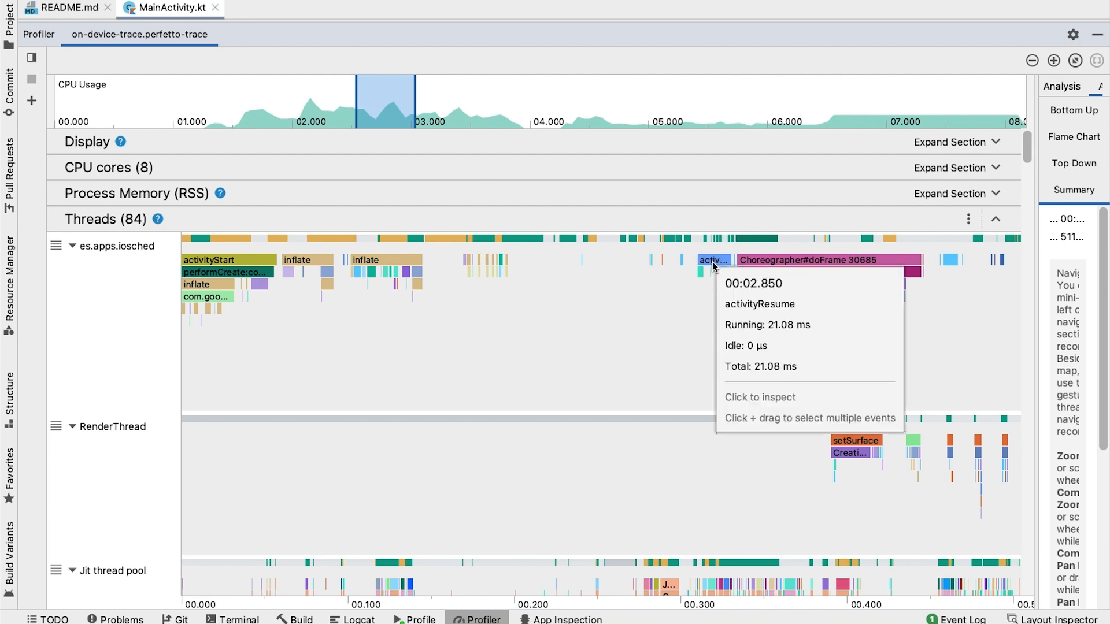
mouse_move(703, 274)
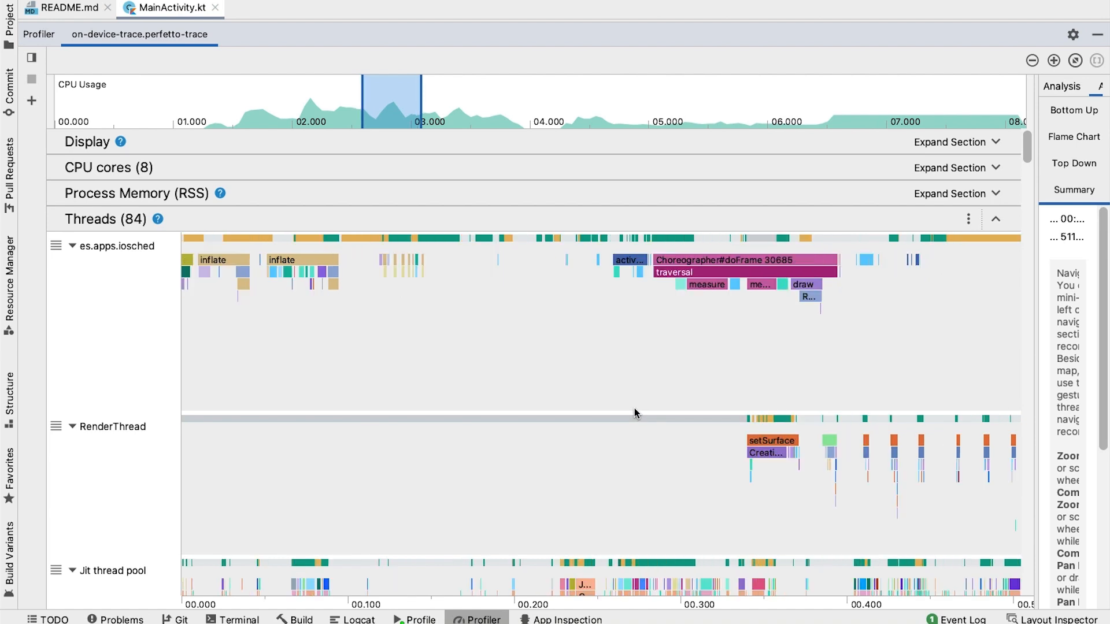
mouse_move(534, 352)
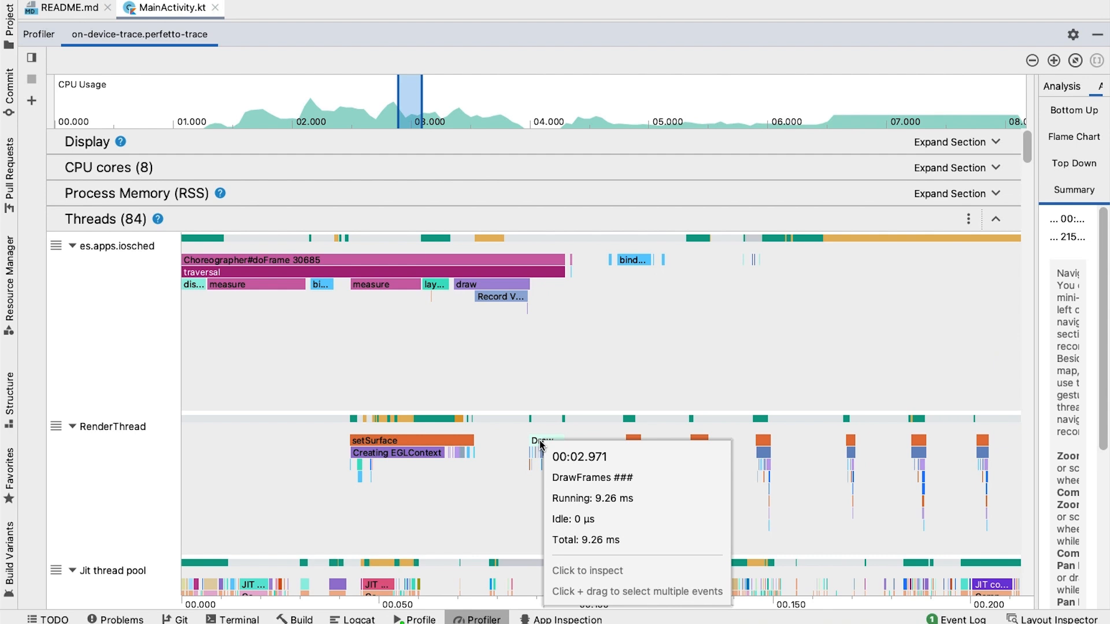
mouse_move(564, 439)
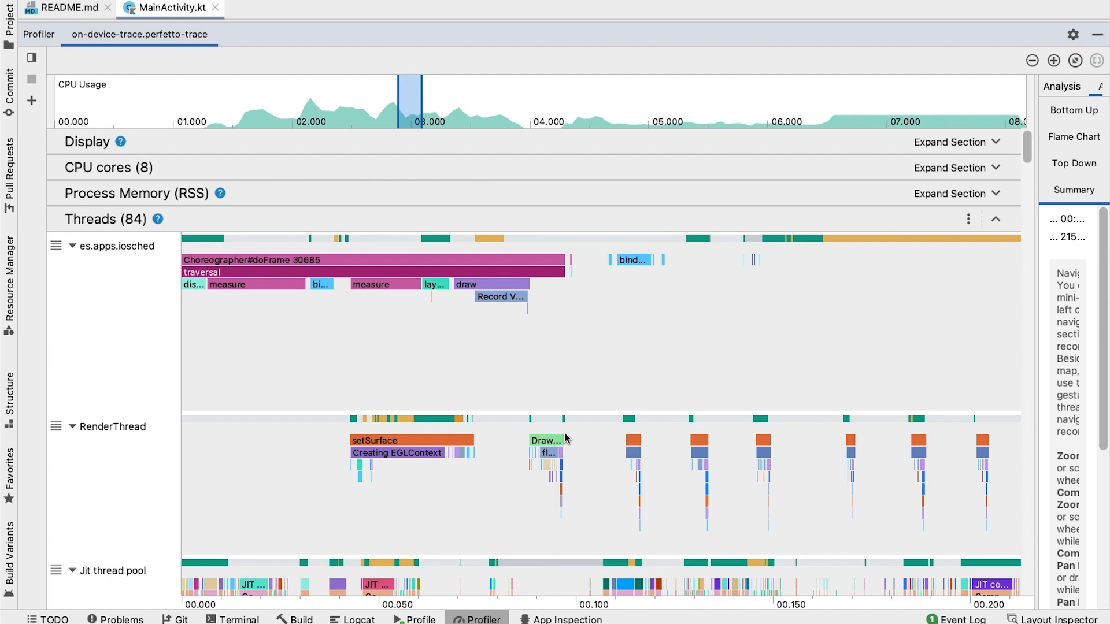
Select the 103.25 ms Choreographer#doFrame 30685 span across main and RenderThread tracks.
click(163, 318)
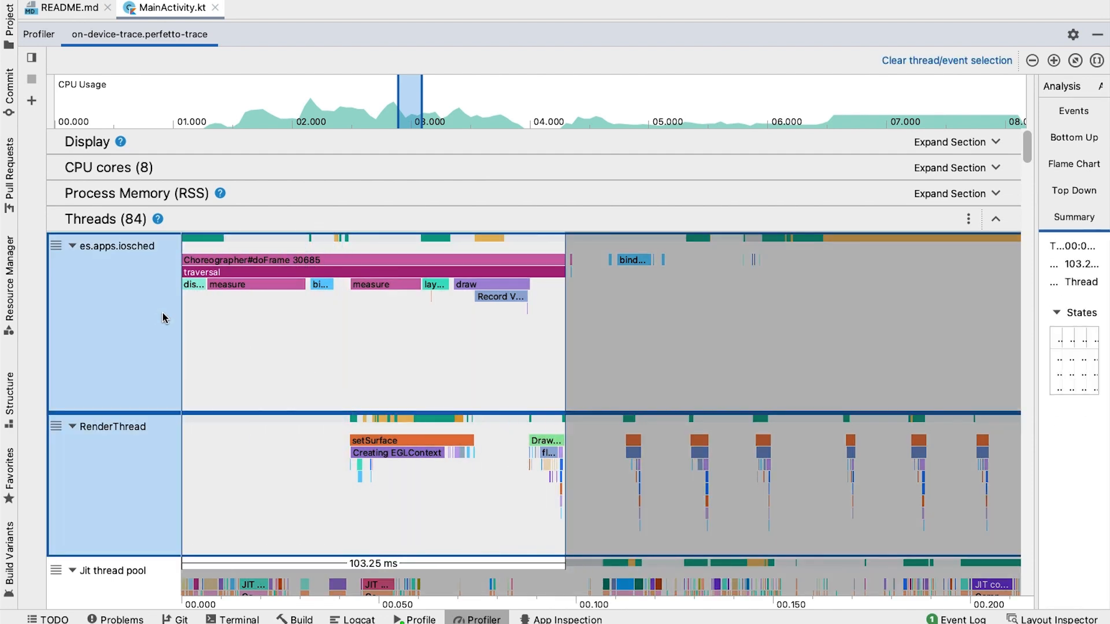
mouse_move(205, 325)
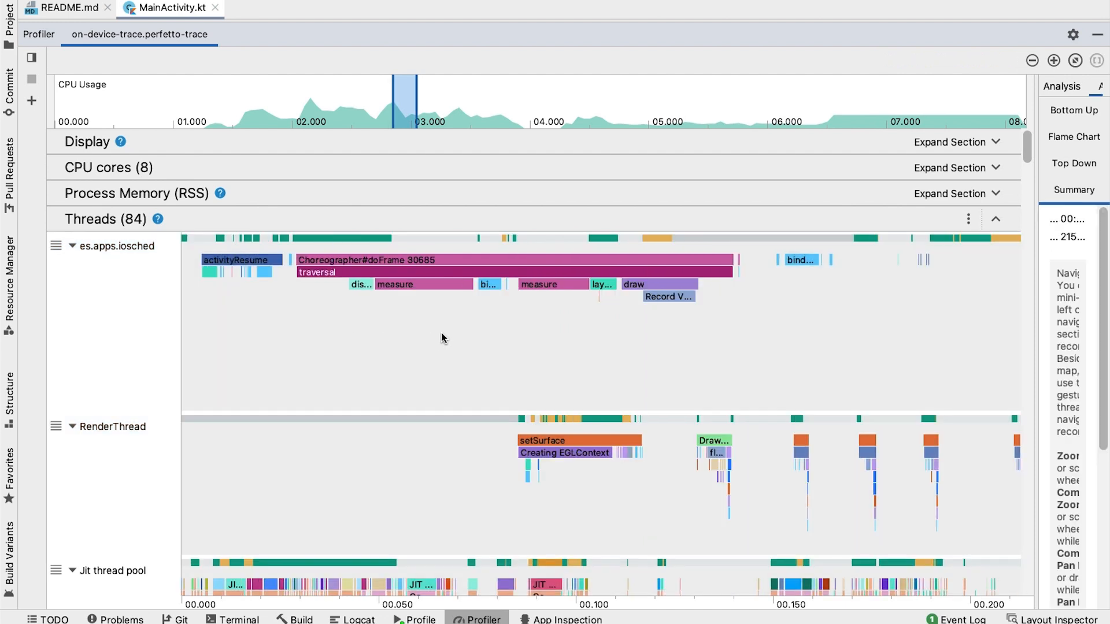
mouse_move(542, 290)
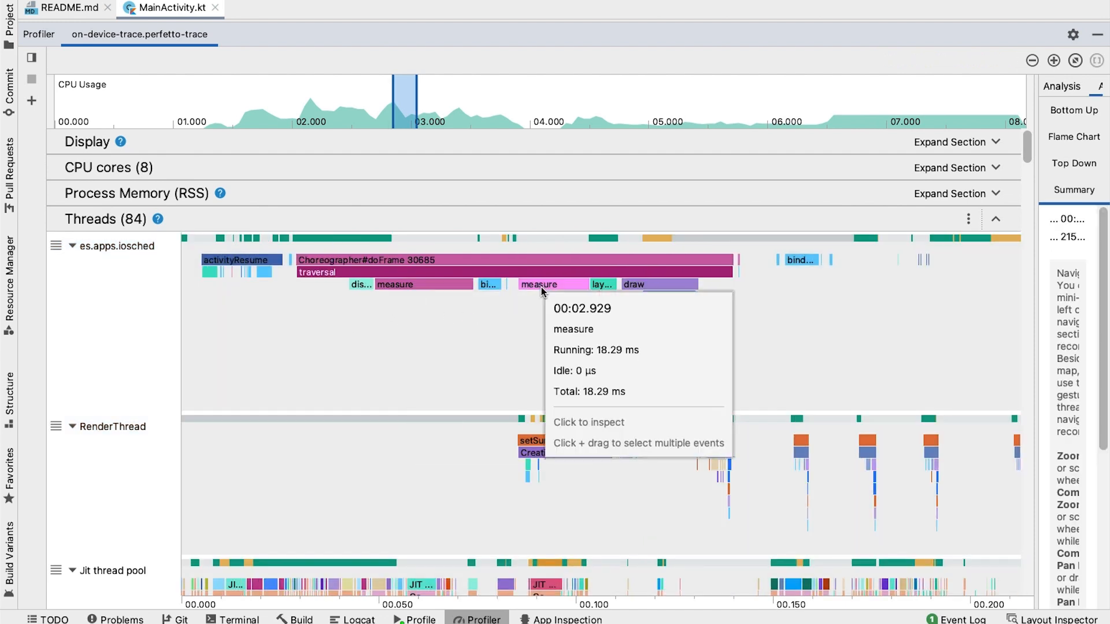
mouse_move(632, 284)
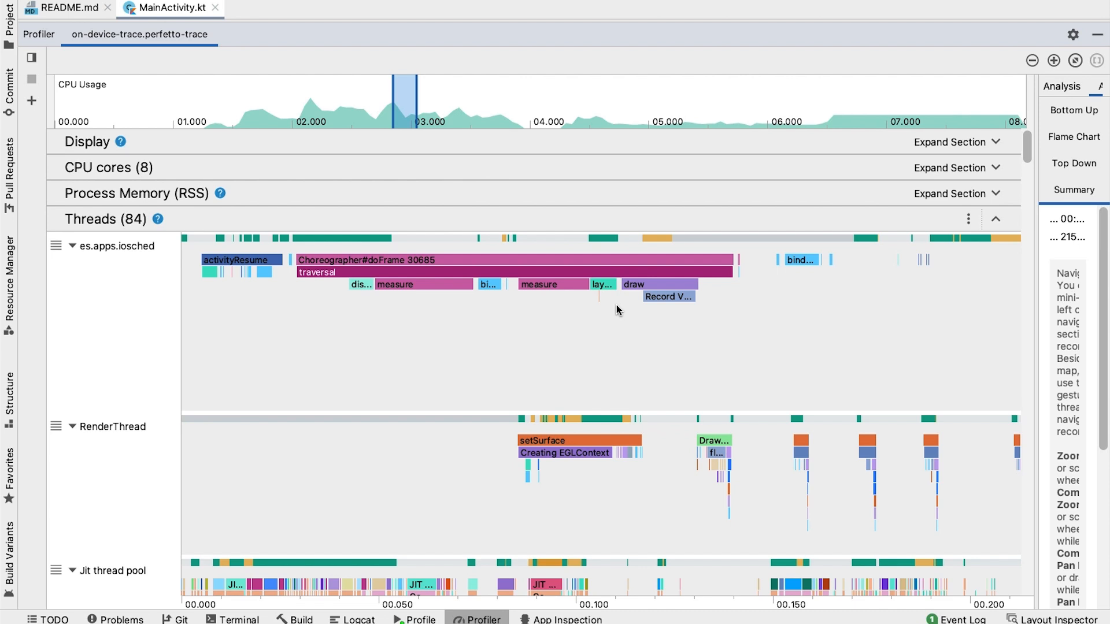
mouse_move(606, 334)
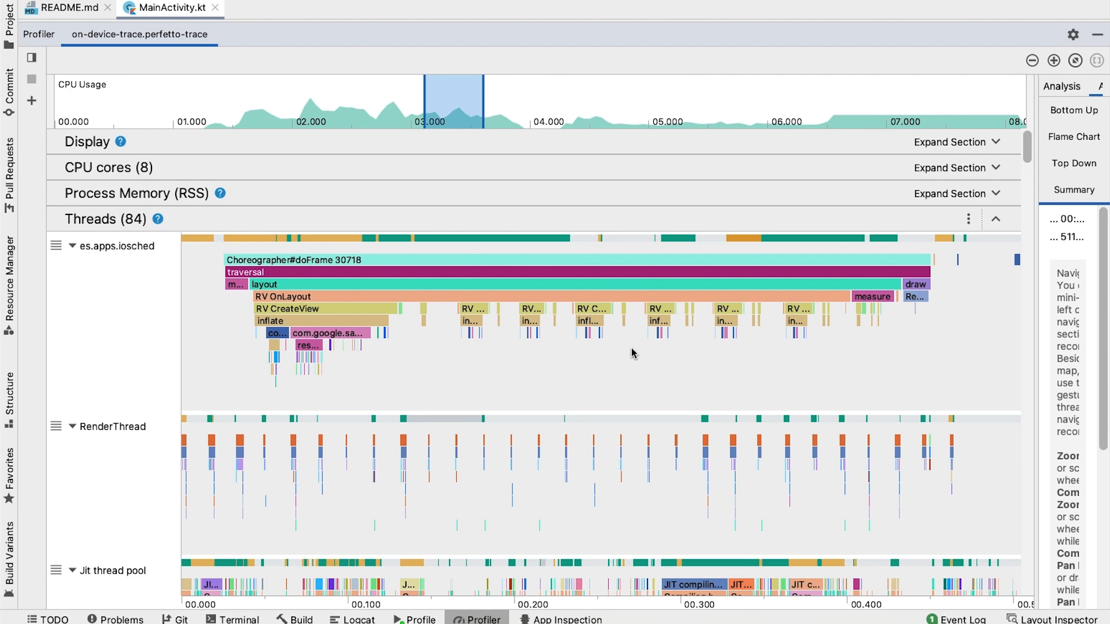
mouse_move(415, 364)
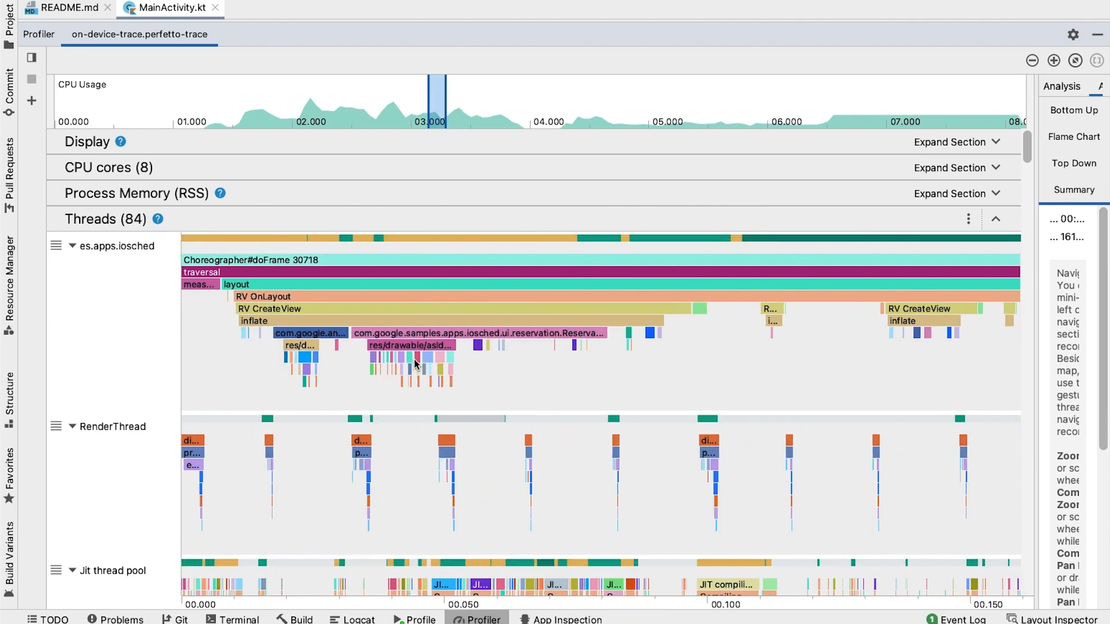
mouse_move(297, 333)
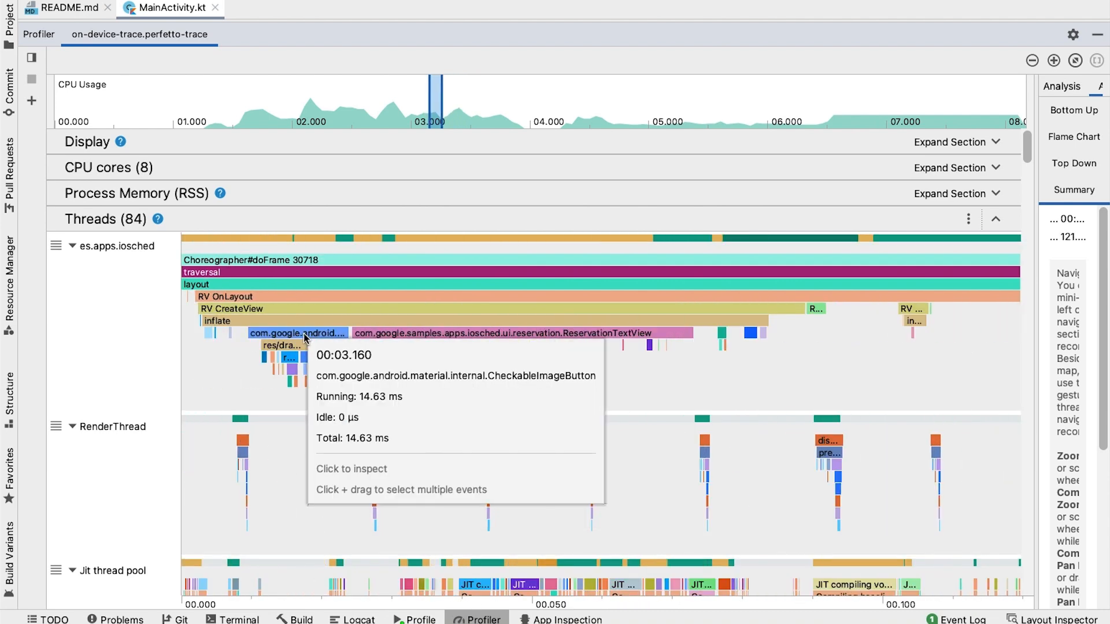
mouse_move(297, 346)
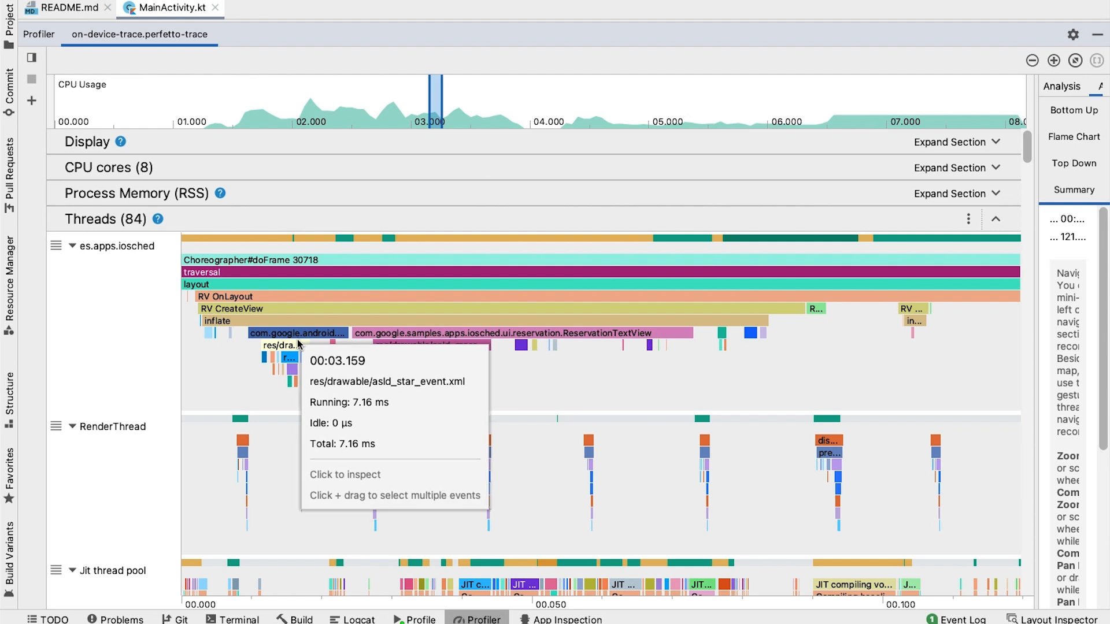
mouse_move(488, 347)
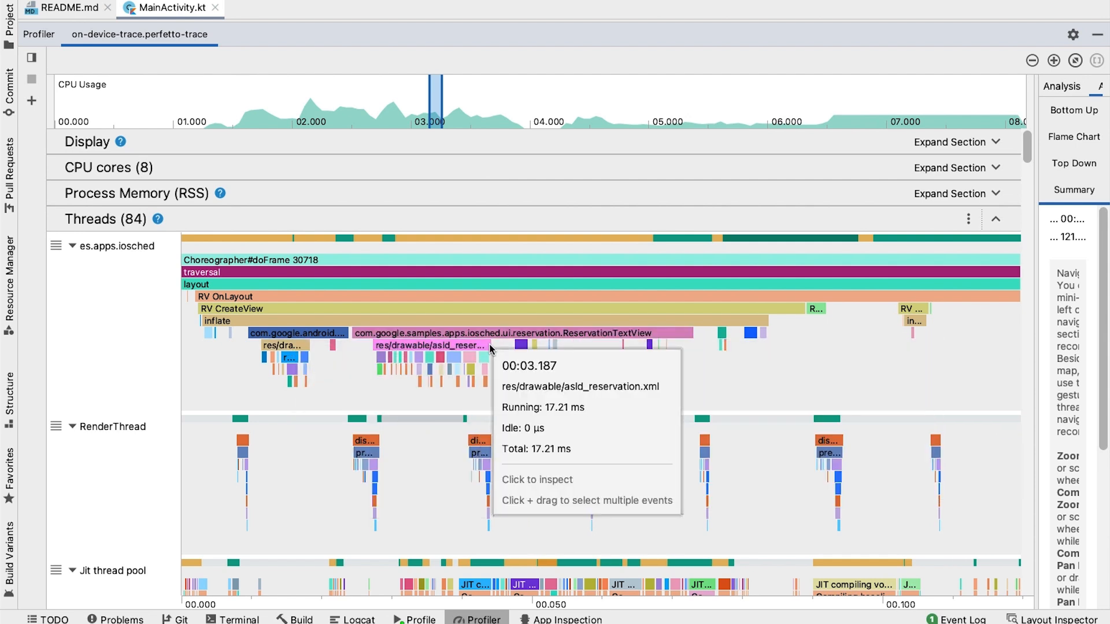
mouse_move(816, 308)
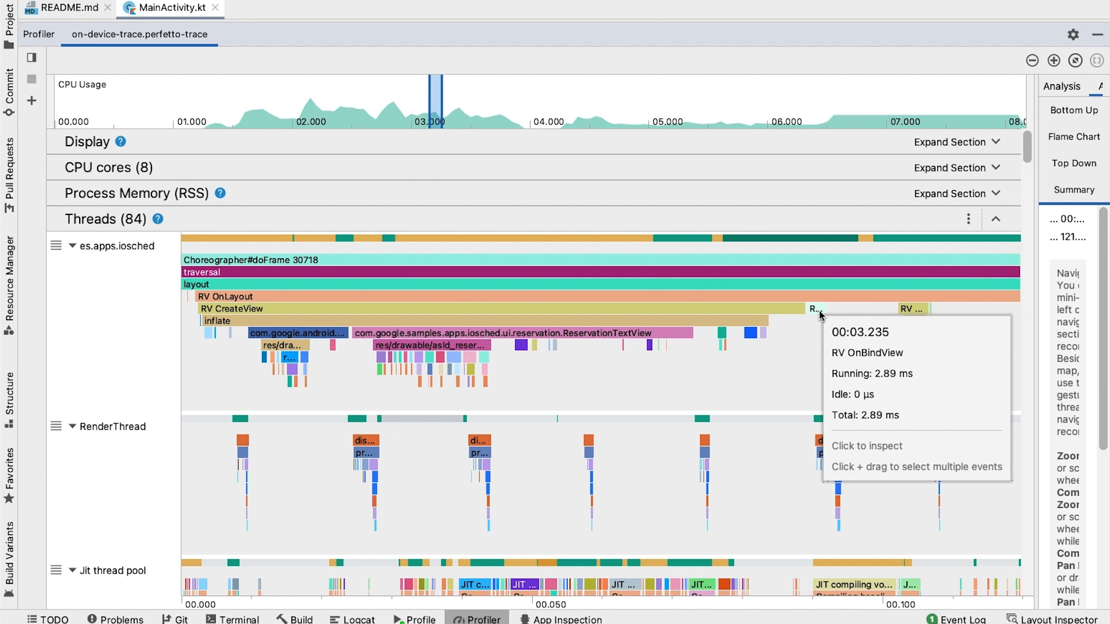
mouse_move(810, 341)
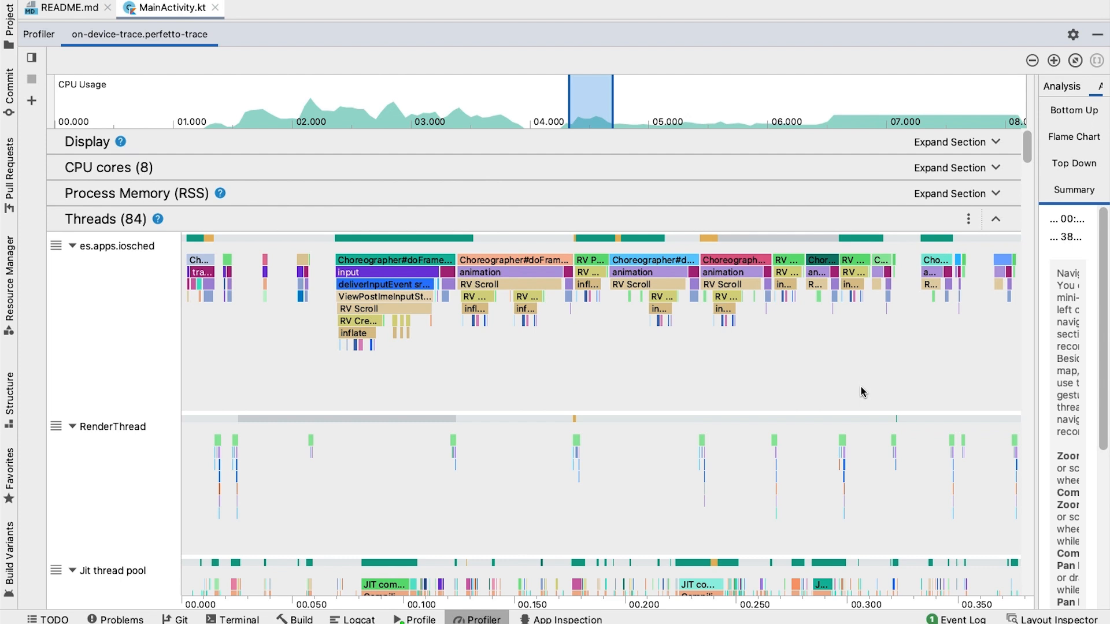
mouse_move(710, 369)
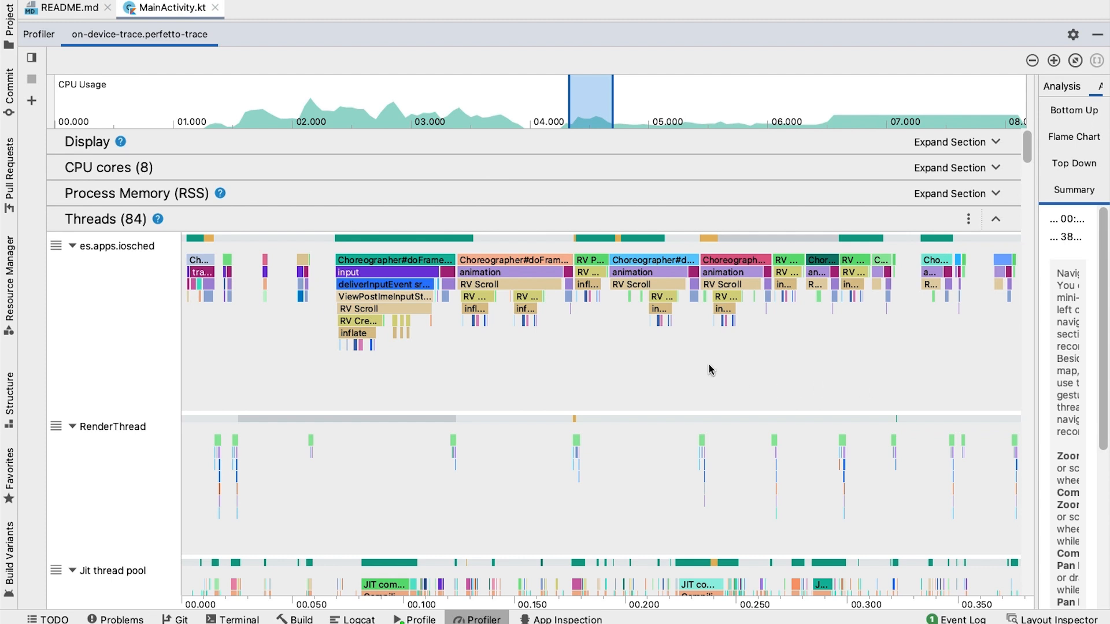
mouse_move(662, 297)
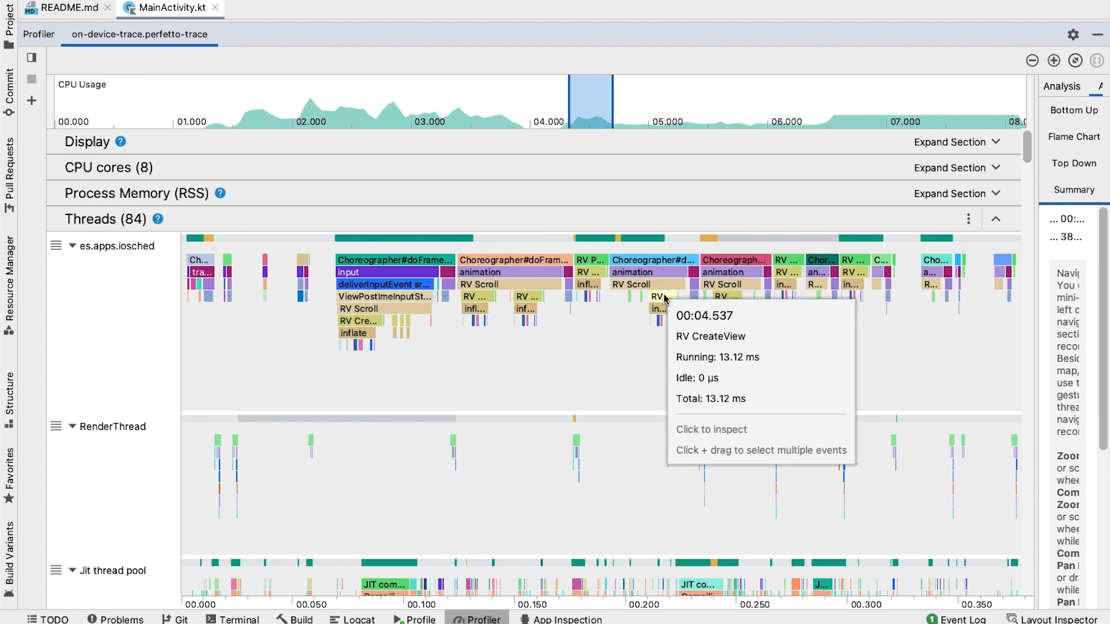
mouse_move(669, 360)
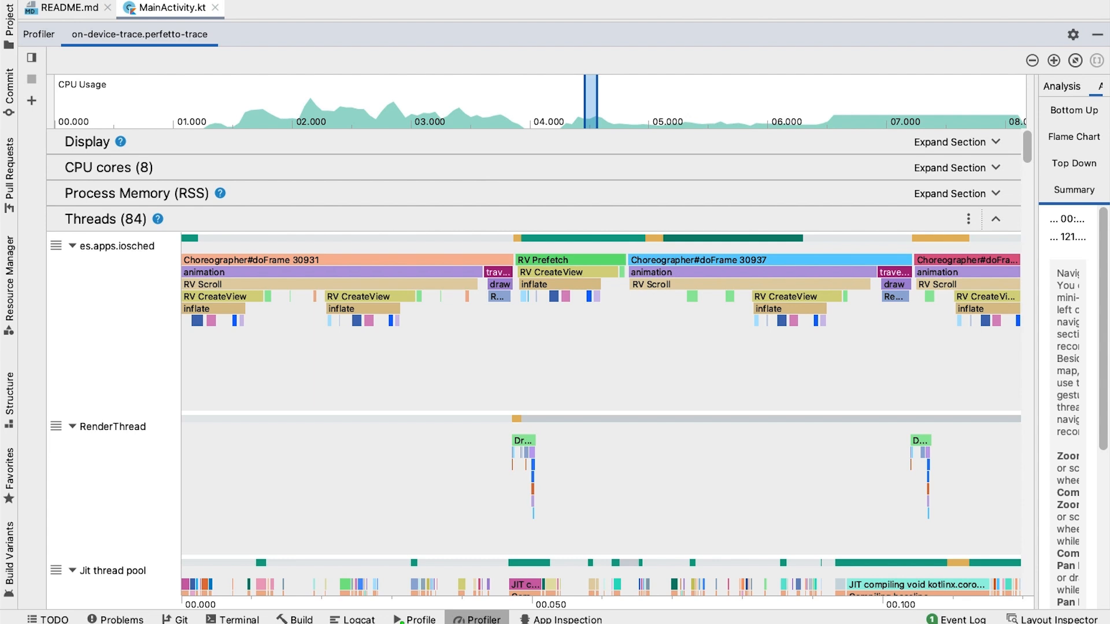
mouse_move(883, 329)
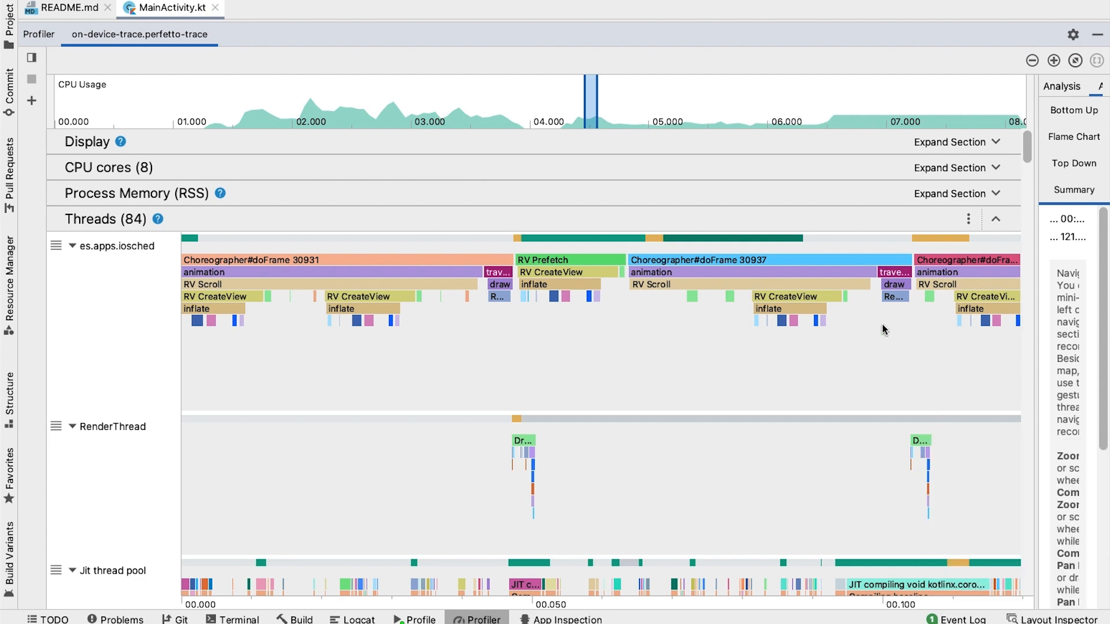
mouse_move(828, 334)
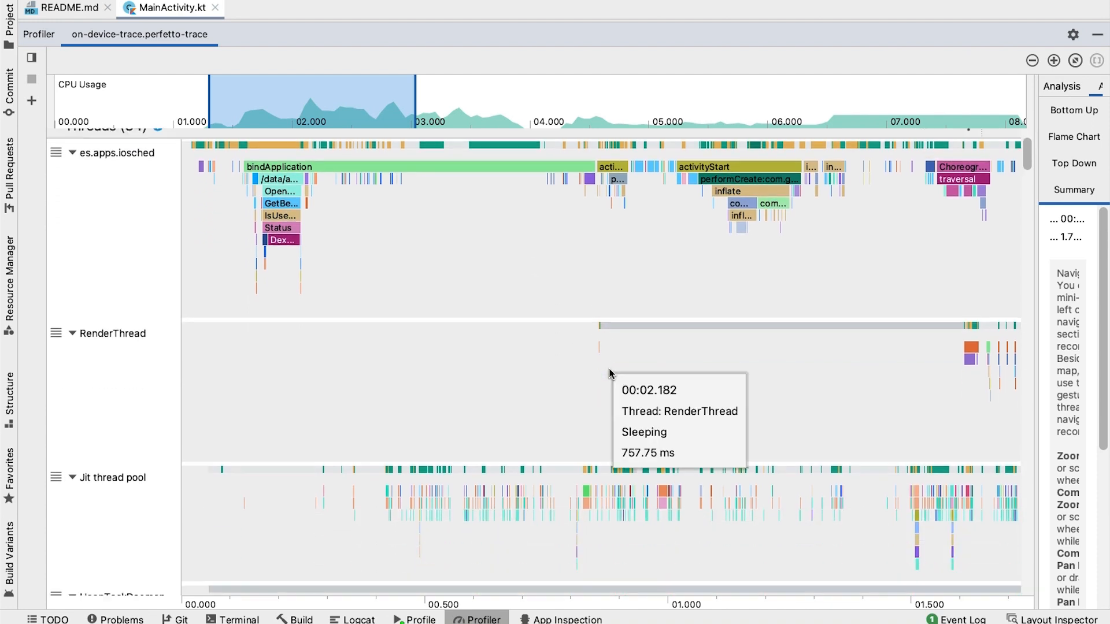
Scroll the Threads list past Jit thread pool to reveal HeapTaskDaemon's 58.6 ms young GC.
scroll(down, 3)
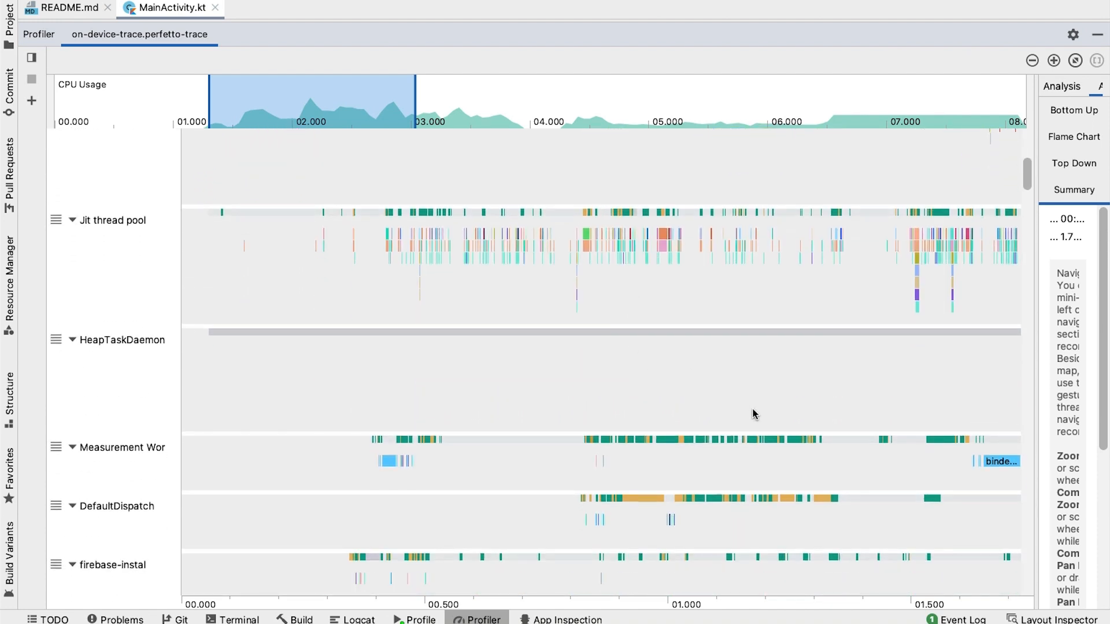
mouse_move(645, 504)
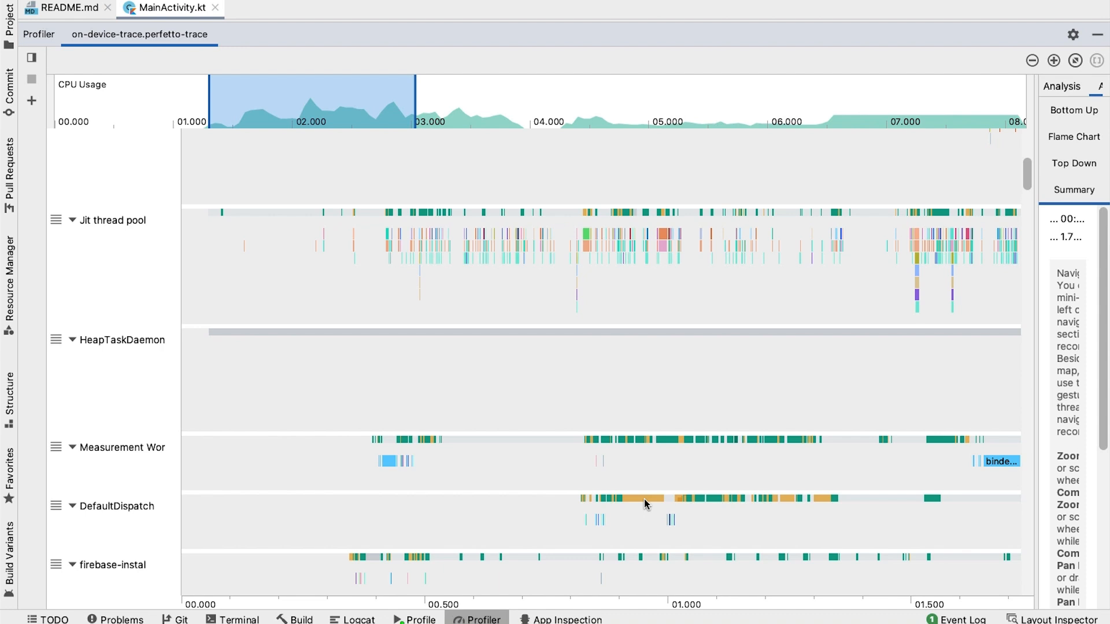
scroll(down, 3)
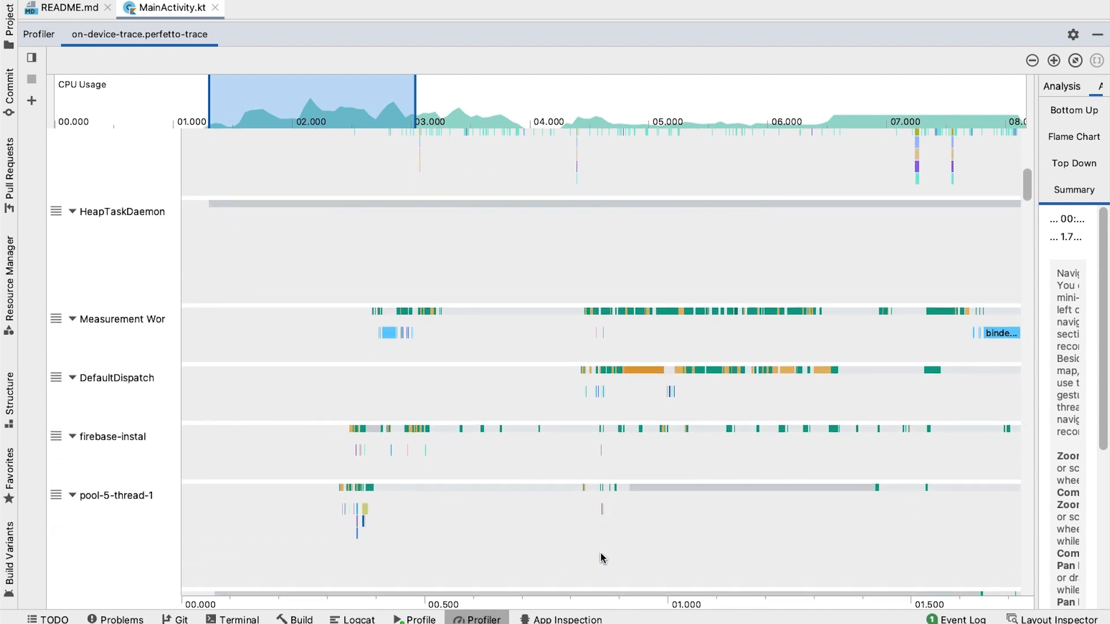
scroll(down, 3)
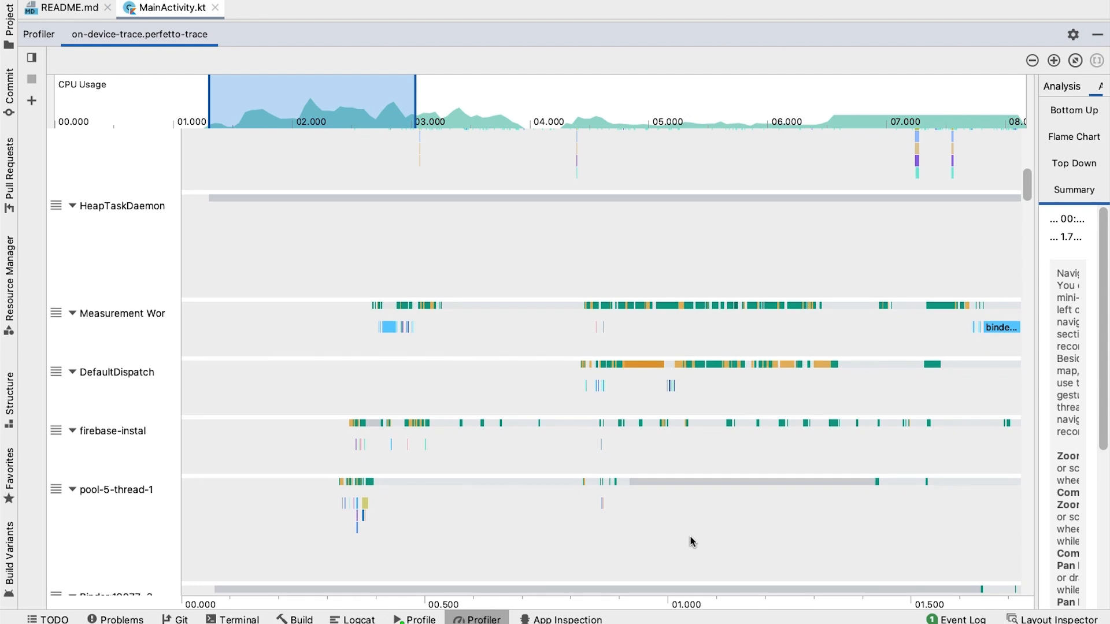
mouse_move(650, 542)
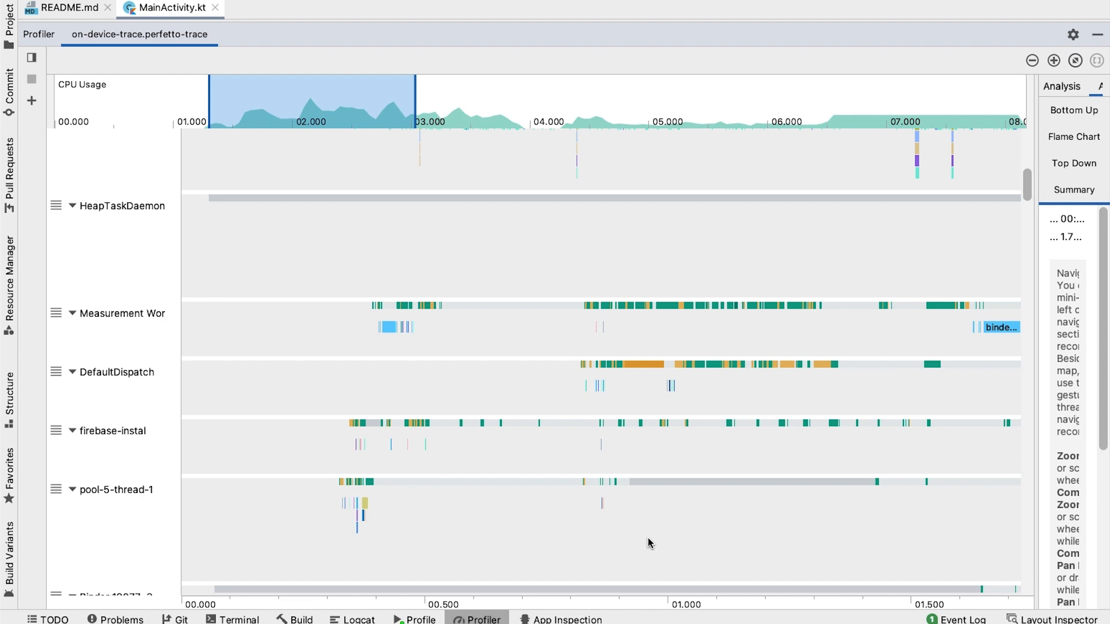
mouse_move(570, 244)
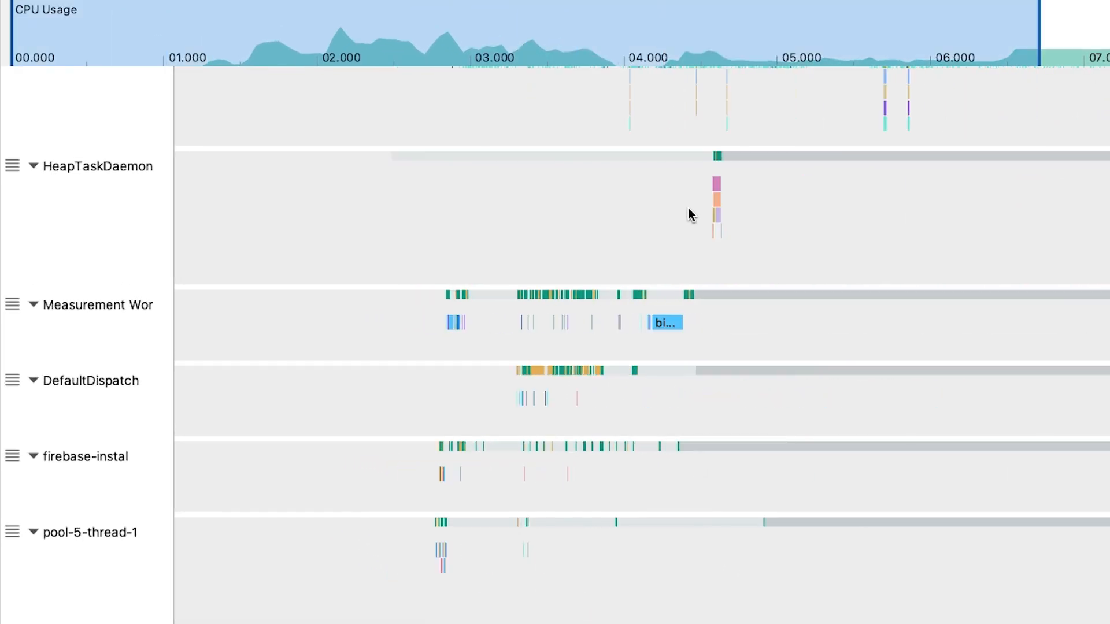
mouse_move(717, 189)
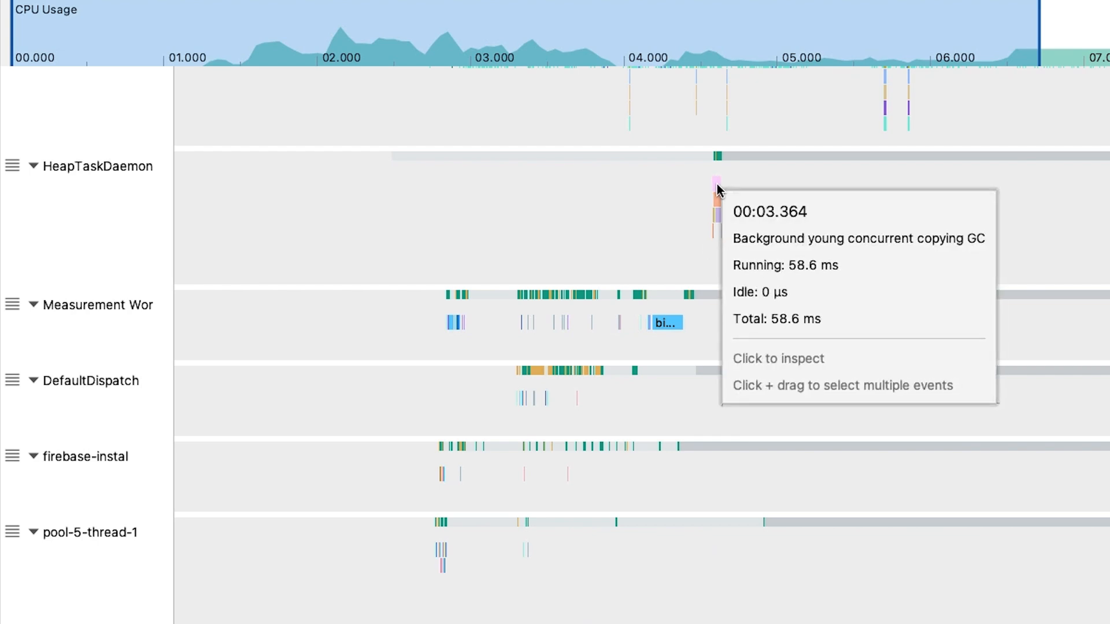
mouse_move(854, 242)
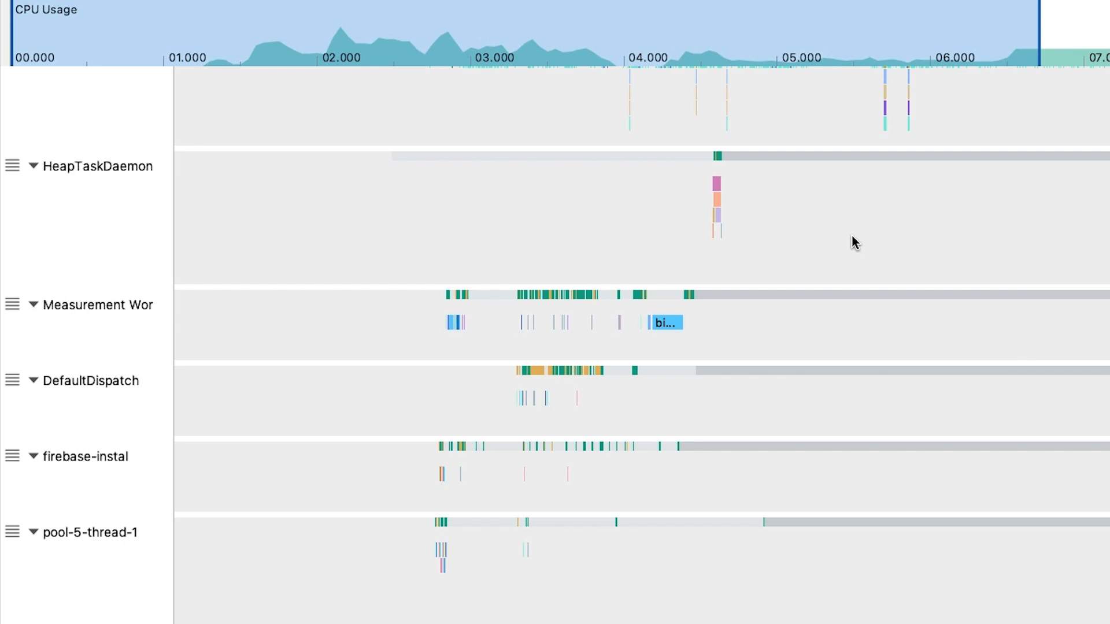
scroll(up, 3)
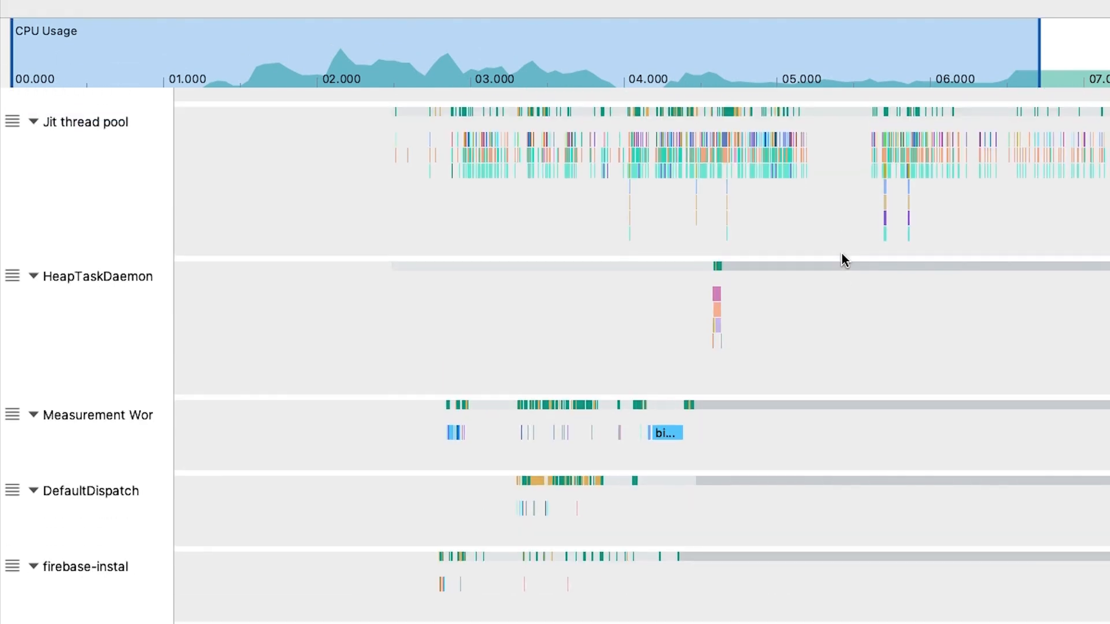